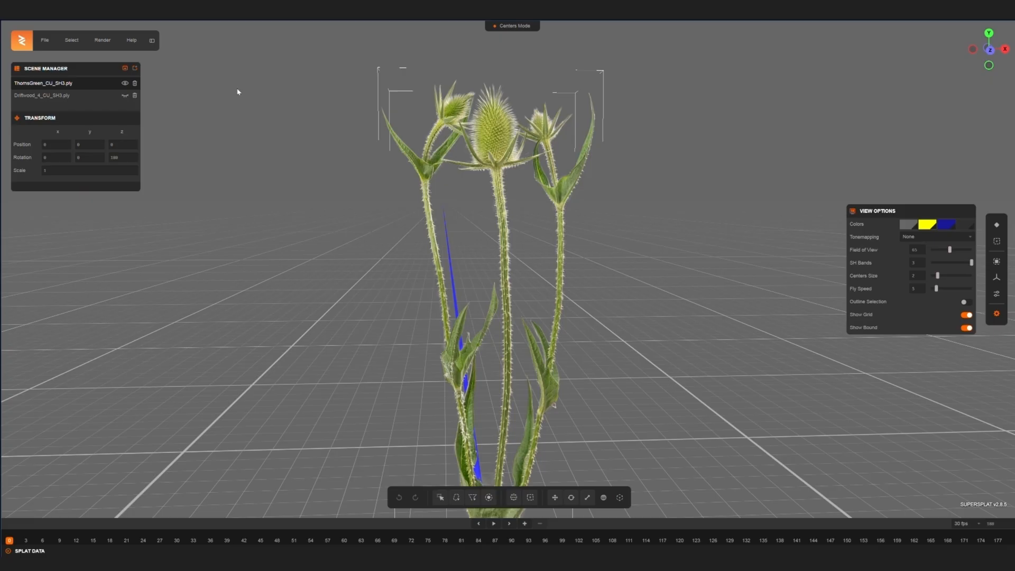
pyautogui.moveTo(561, 399)
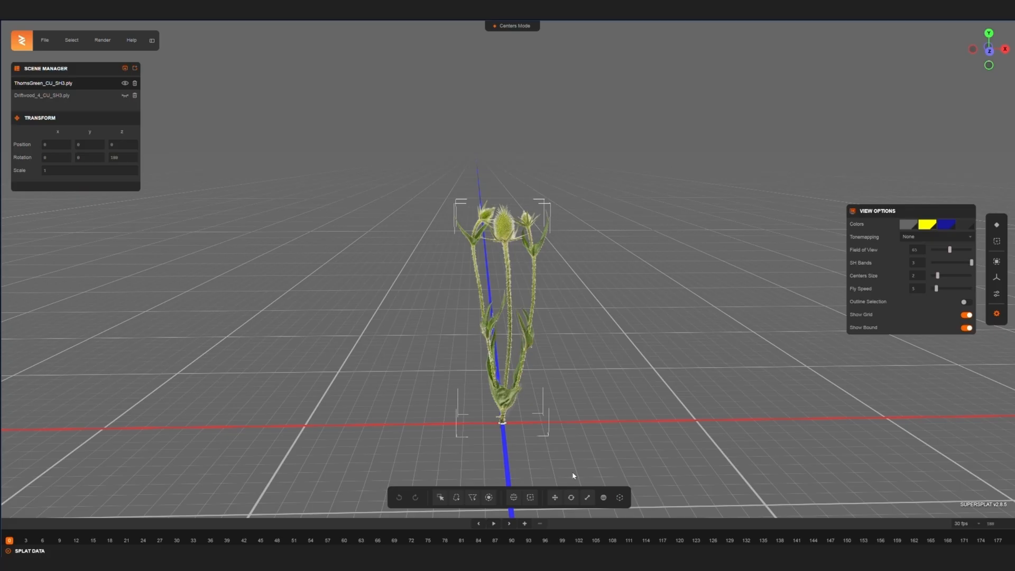
# - Activate the Translate tool on the selected ThornGreen_CU_SH3 teasel splat
pyautogui.click(553, 497)
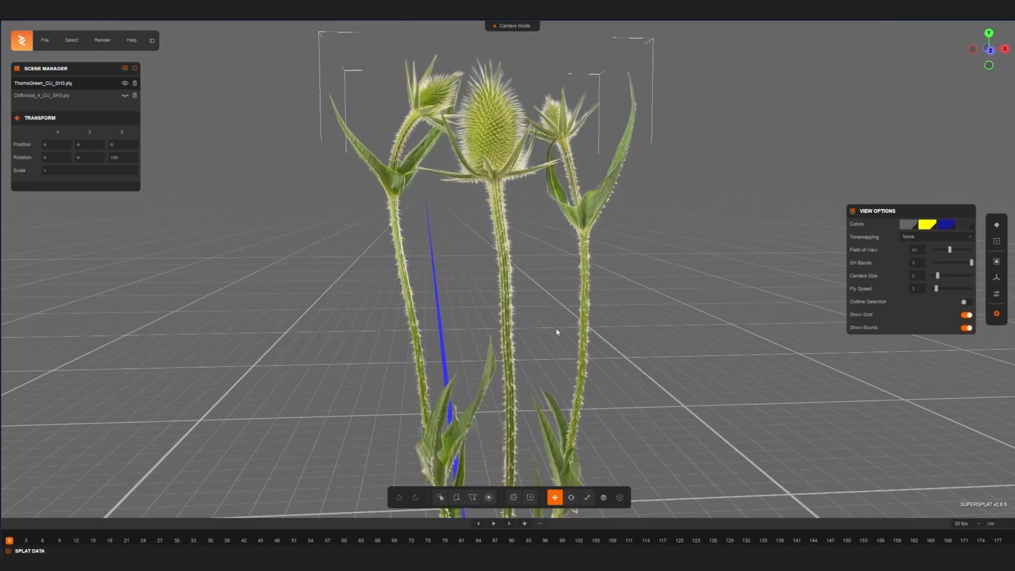
pyautogui.moveTo(557, 330); pyautogui.dragTo(582, 213)
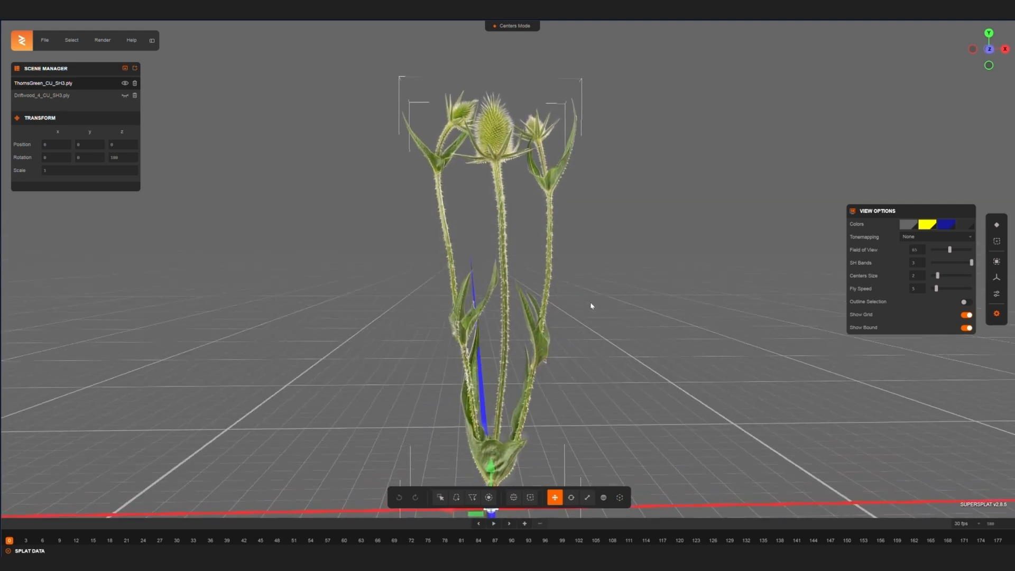
pyautogui.click(44, 39)
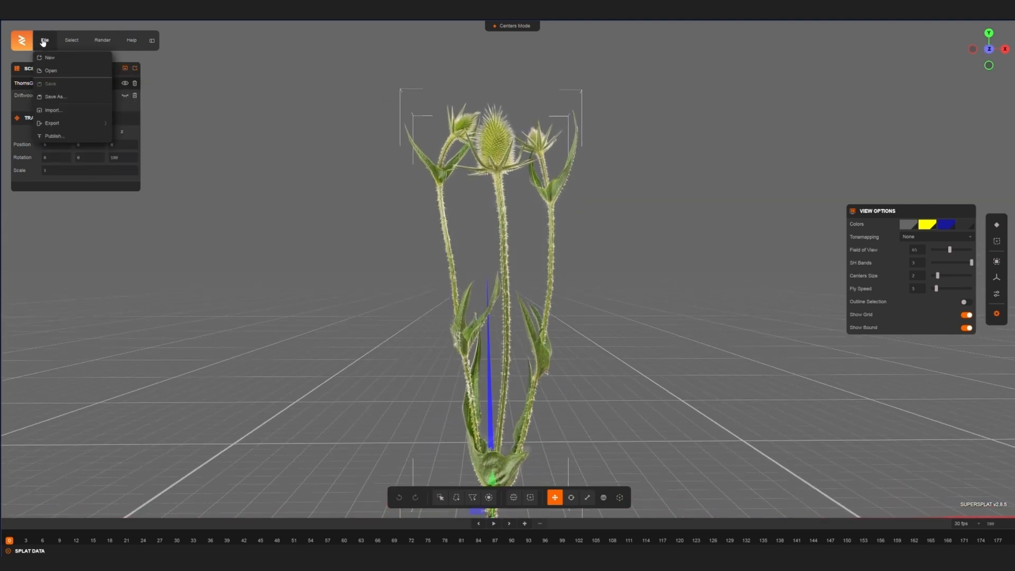
pyautogui.click(52, 123)
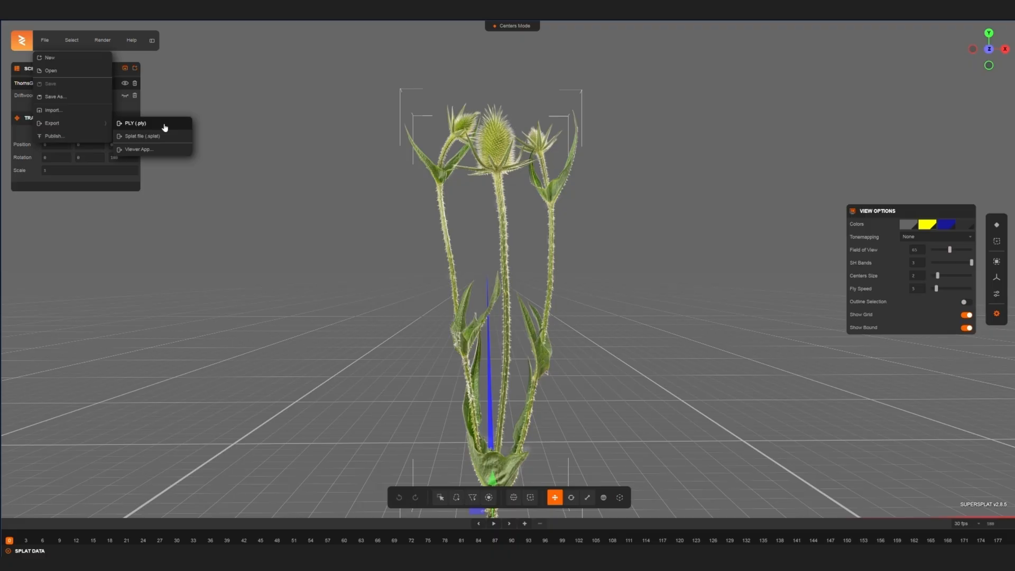
pyautogui.click(137, 124)
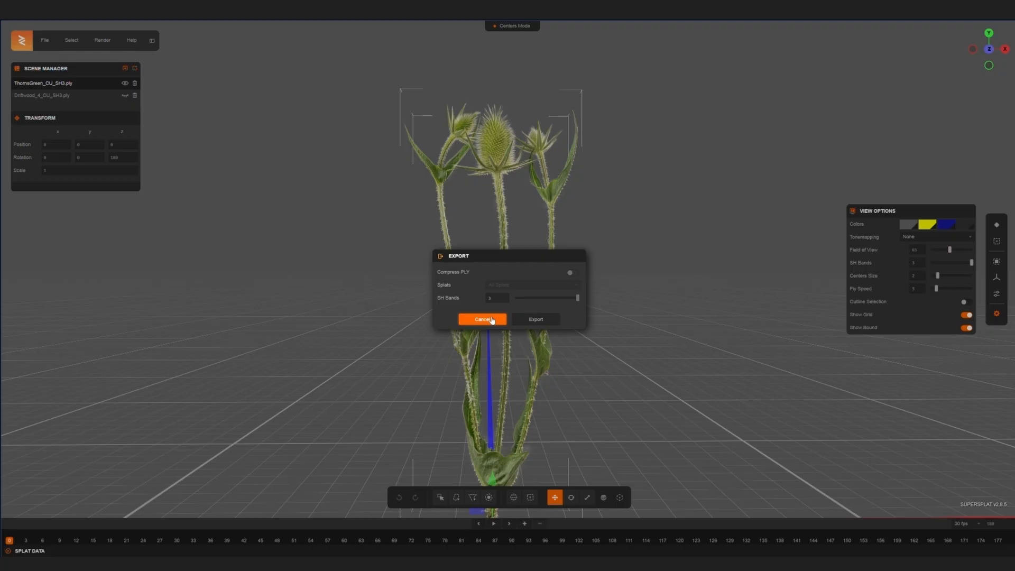
pyautogui.click(483, 318)
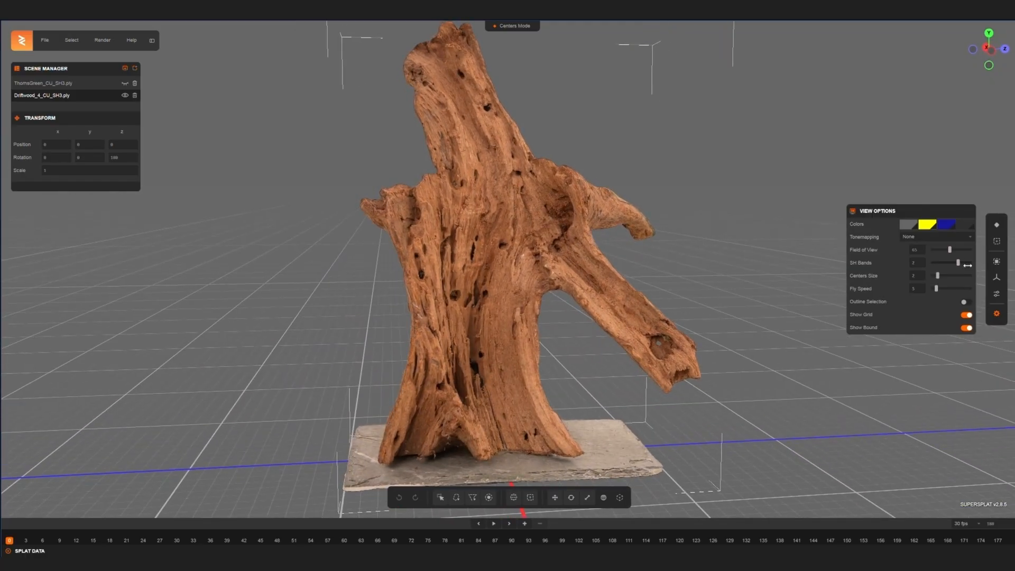
# - Preview Driftwood_4_CU_SH3 with the SH Bands slider moved between 1, 2 and 0 while orbiting
pyautogui.moveTo(955, 262); pyautogui.dragTo(938, 262)
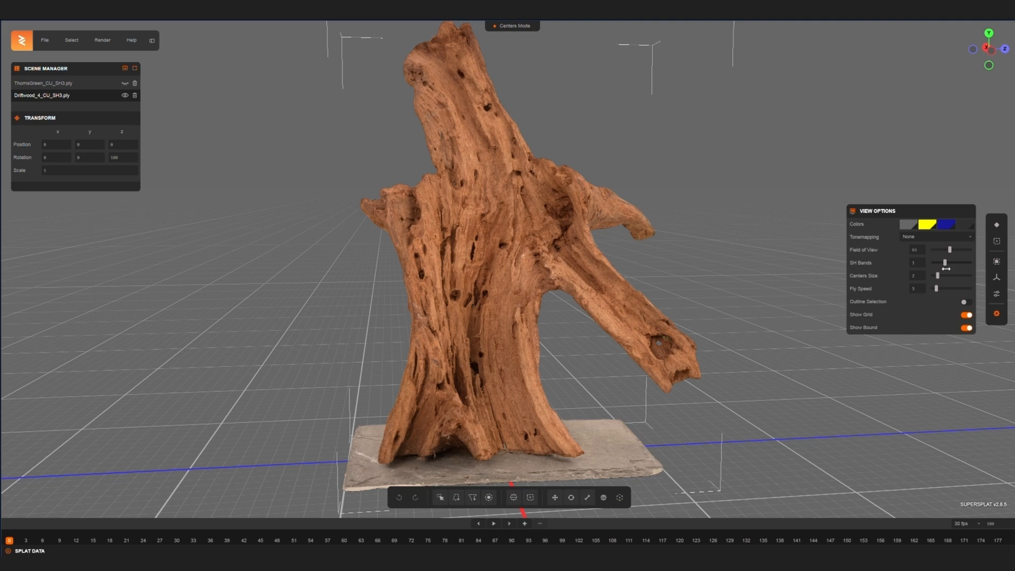
pyautogui.moveTo(939, 263); pyautogui.dragTo(969, 263)
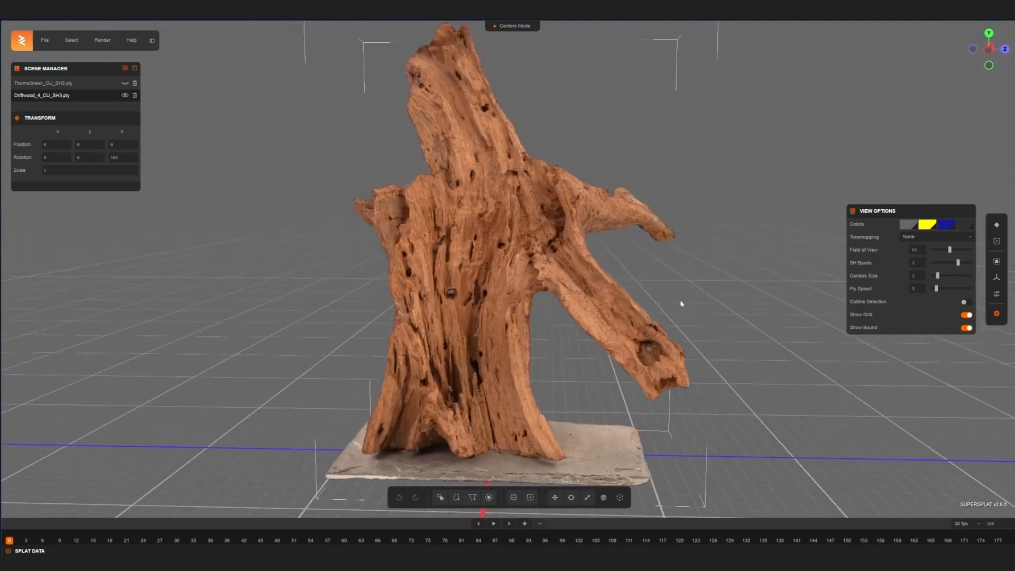
pyautogui.moveTo(958, 262); pyautogui.dragTo(943, 262)
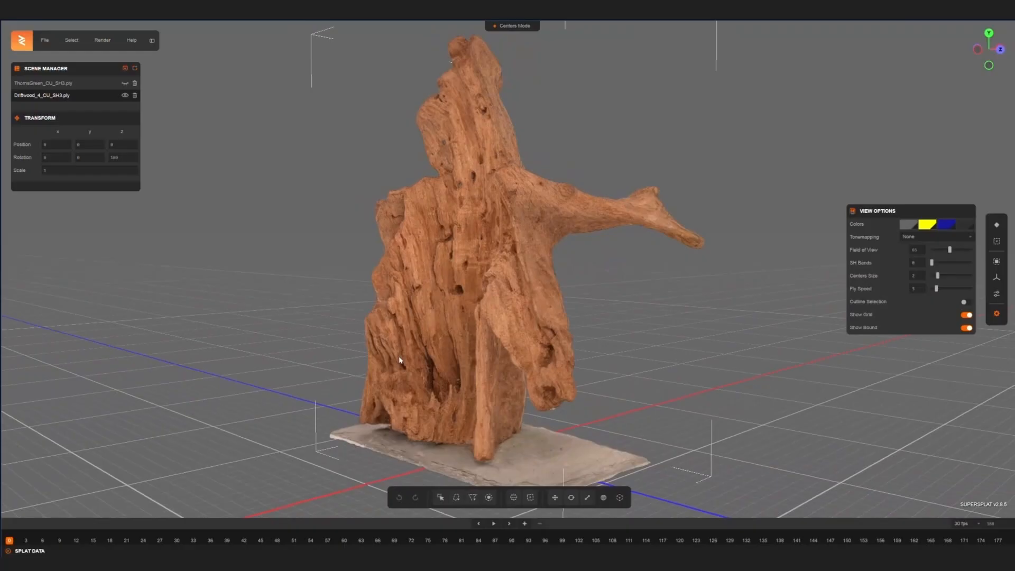
pyautogui.moveTo(398, 359); pyautogui.dragTo(462, 332)
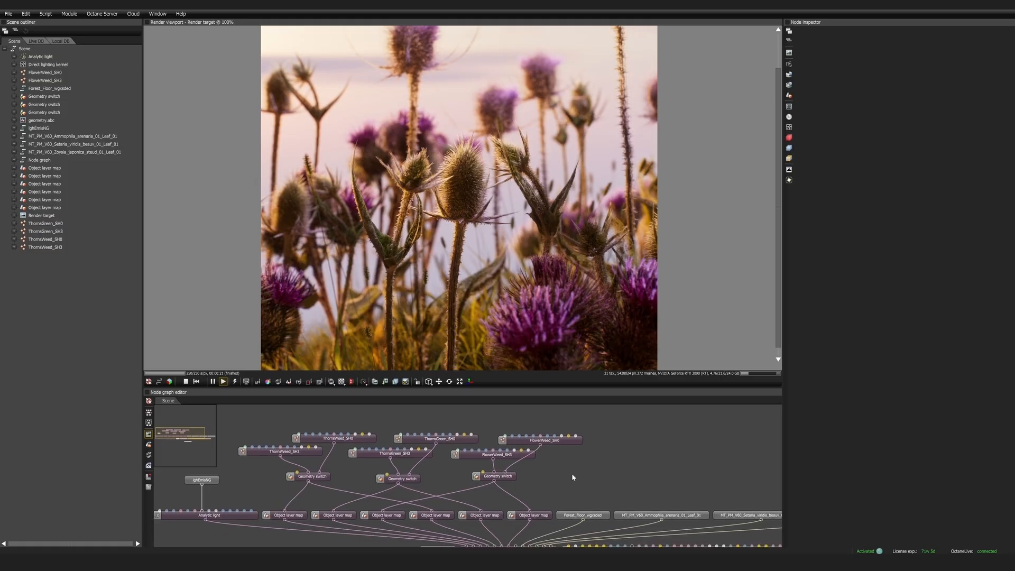
pyautogui.click(540, 441)
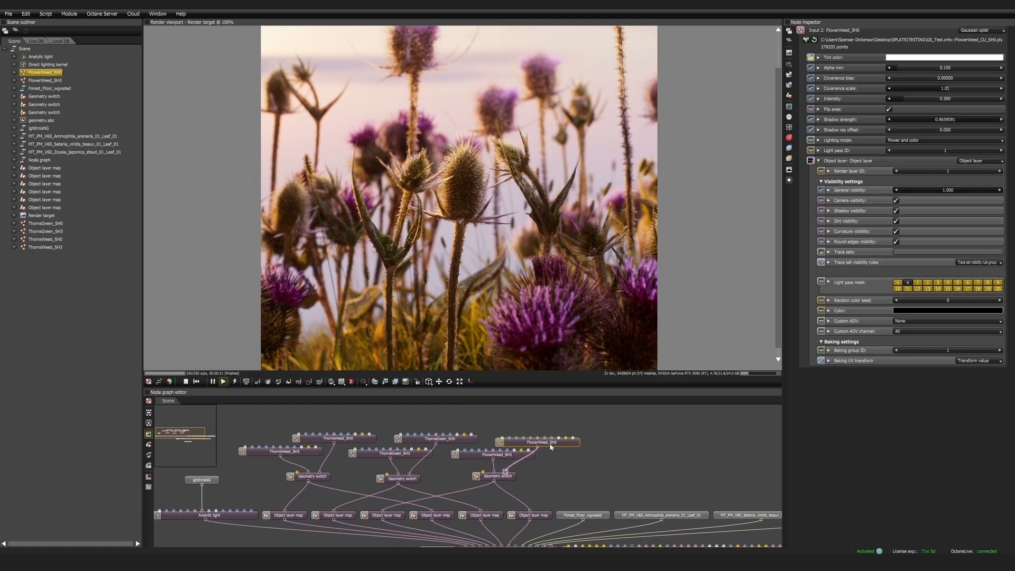
pyautogui.click(336, 437)
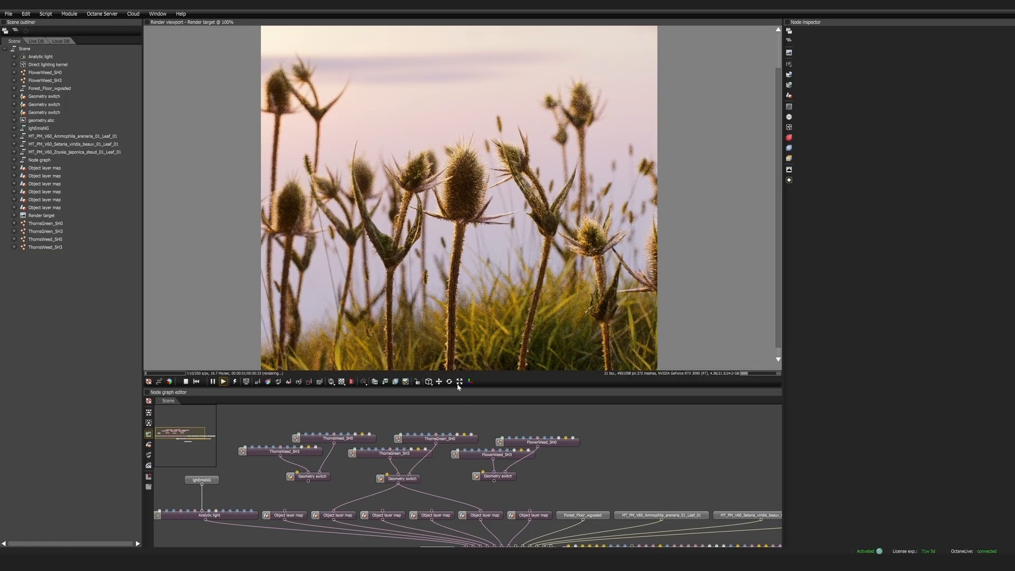
pyautogui.moveTo(308, 482)
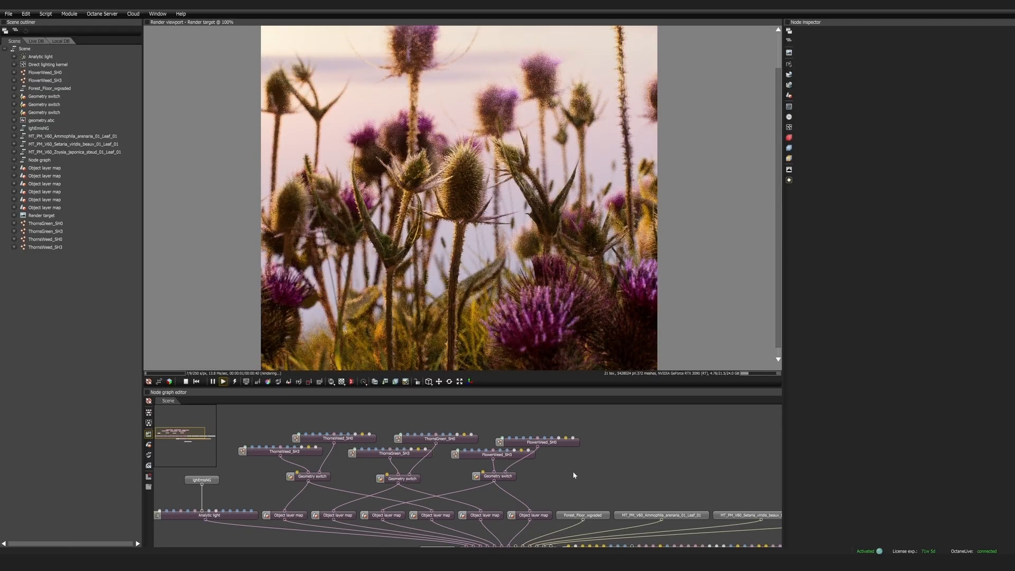
pyautogui.click(549, 441)
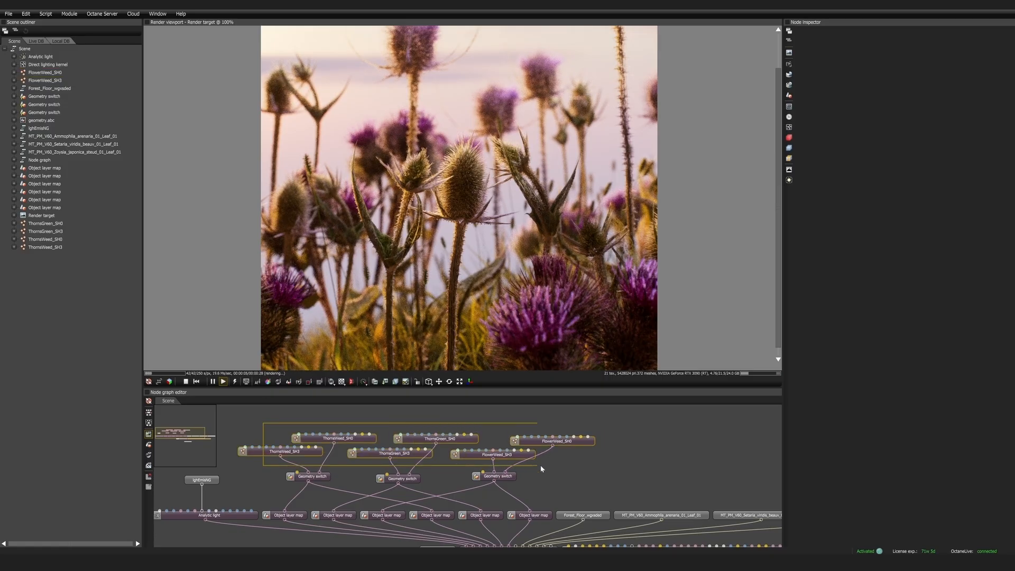
pyautogui.click(552, 441)
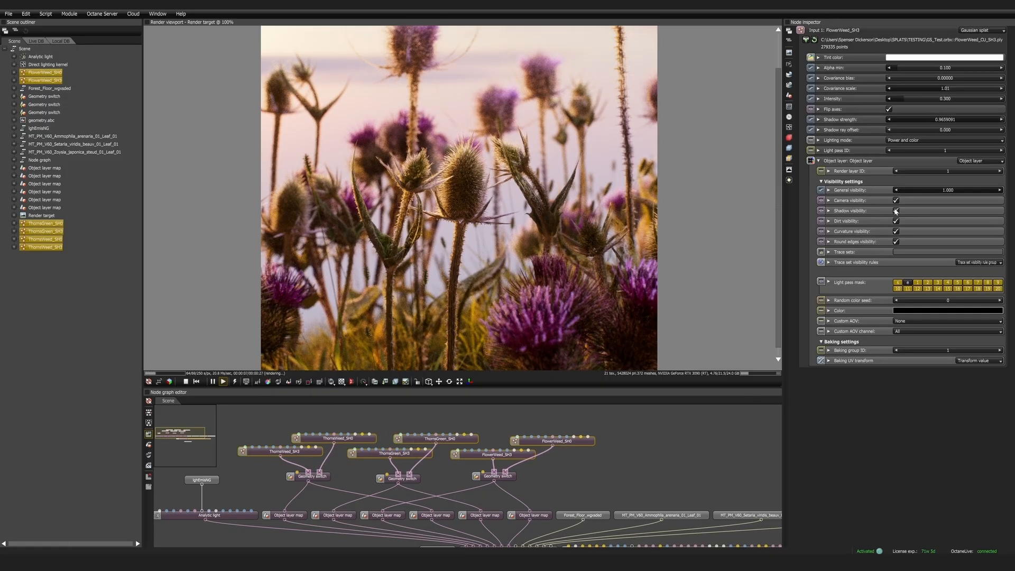
pyautogui.click(895, 210)
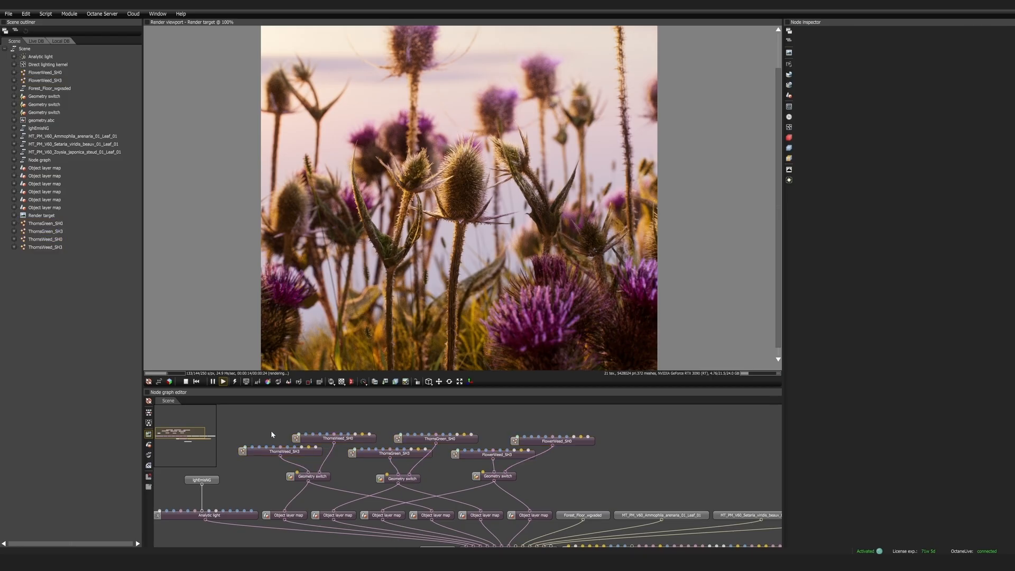
pyautogui.click(402, 478)
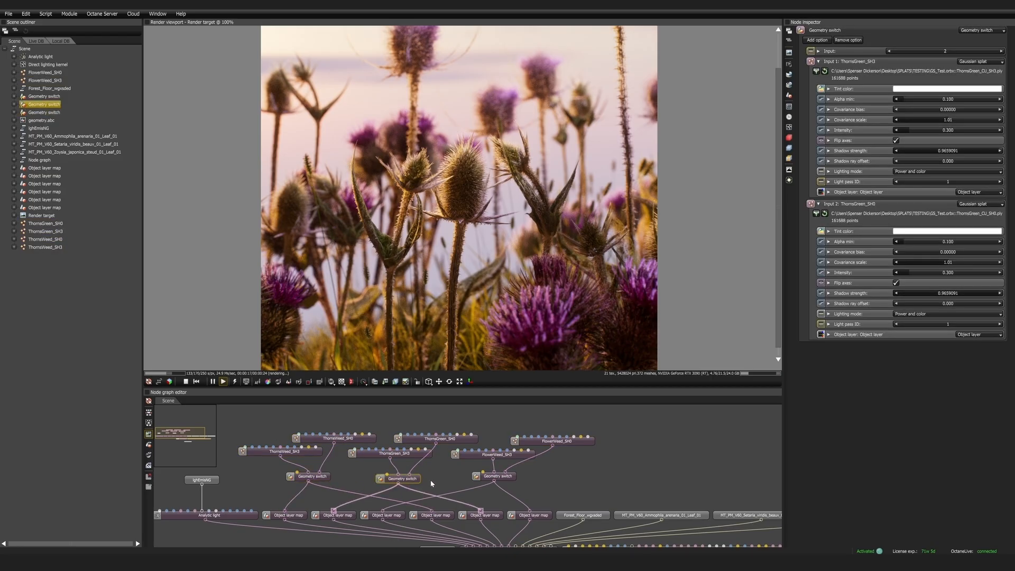
pyautogui.click(494, 475)
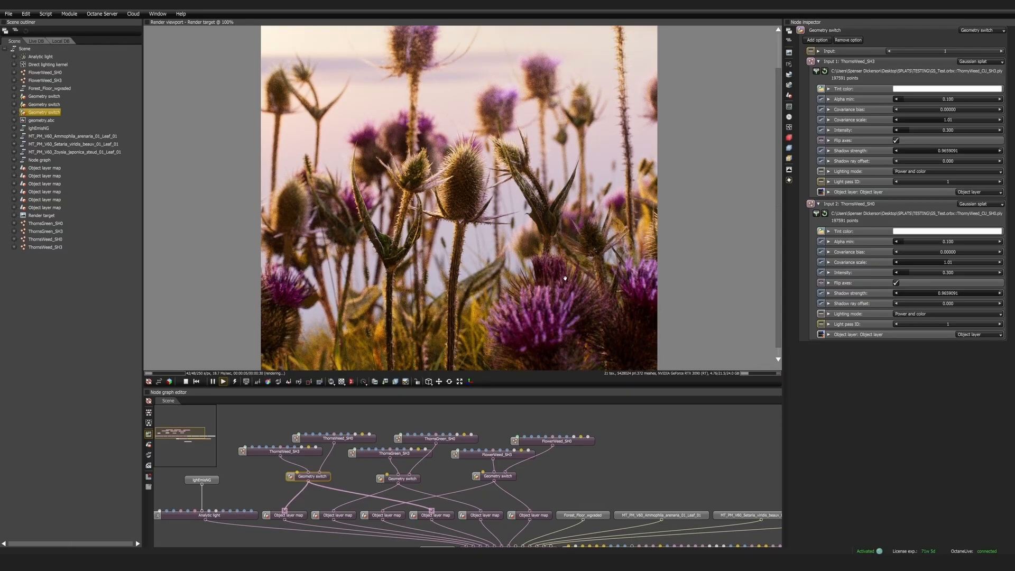
pyautogui.click(492, 454)
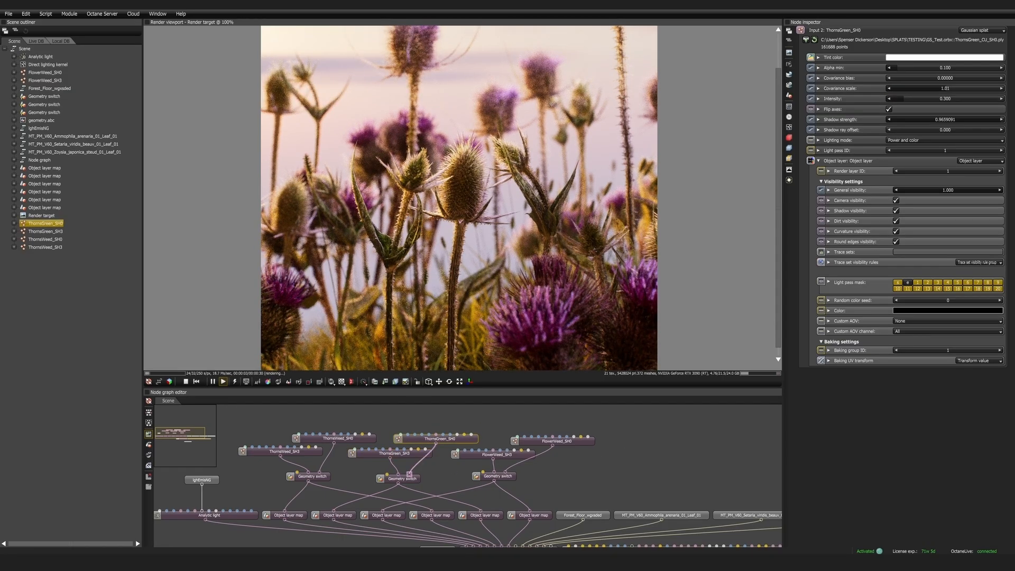
# - Raise the ThornGreen_SH0 teasel splat's Intensity from 0.300 to 0.400
pyautogui.moveTo(919, 97); pyautogui.dragTo(946, 98)
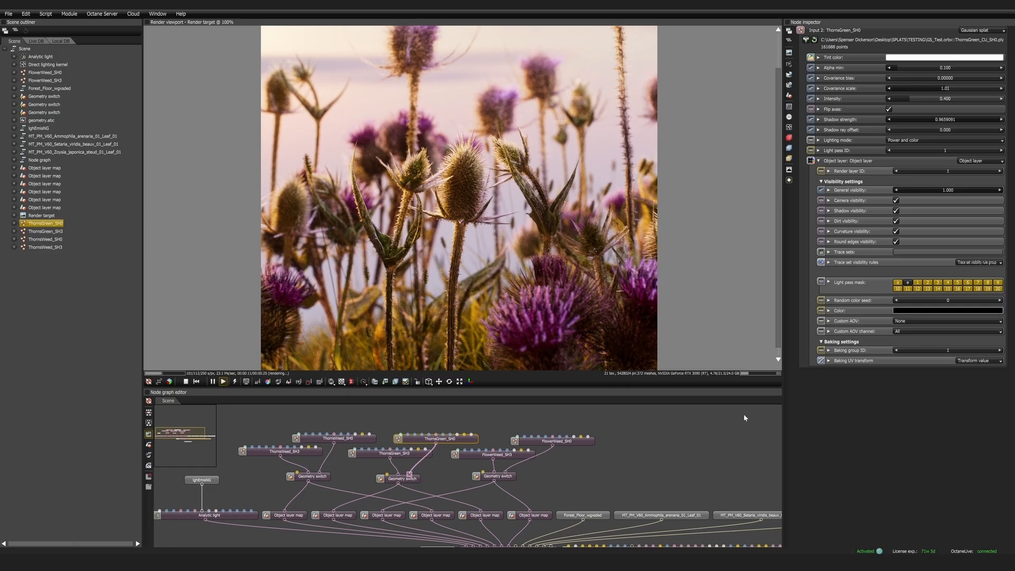
pyautogui.moveTo(688, 430)
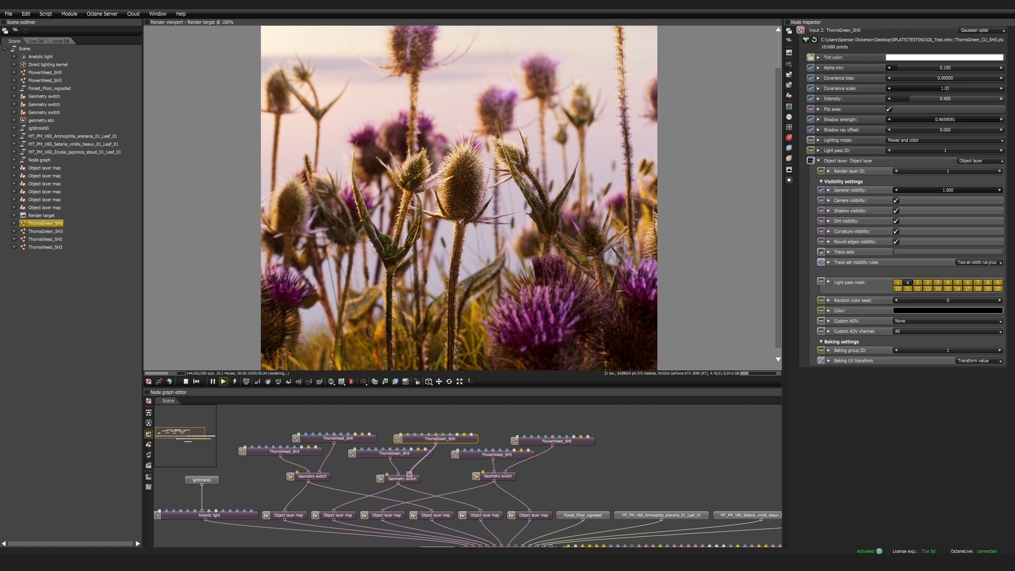
pyautogui.click(39, 56)
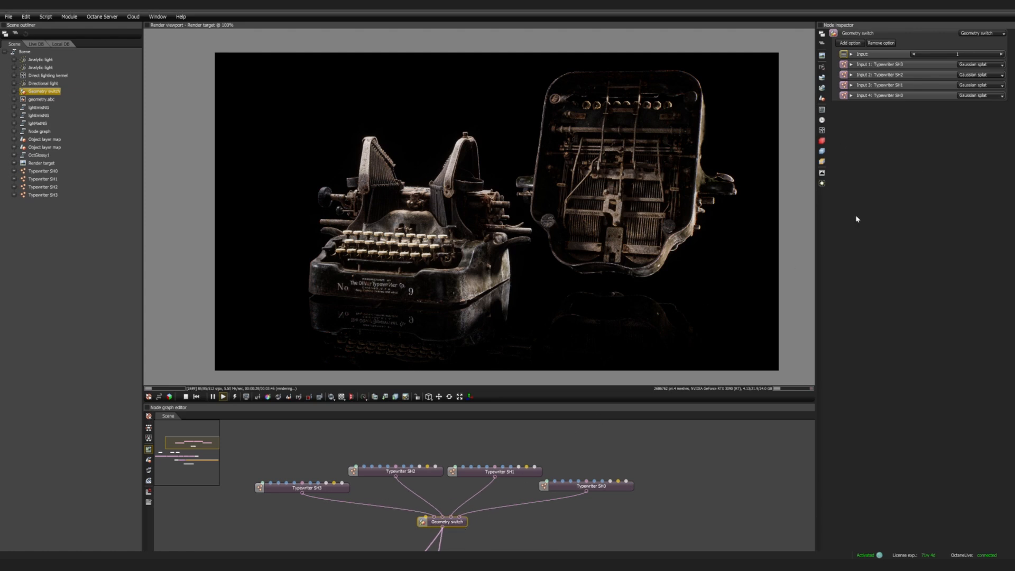
# - Inspect the Typewriter SH1 node and switch the Geometry switch Input to another SH version
pyautogui.click(497, 471)
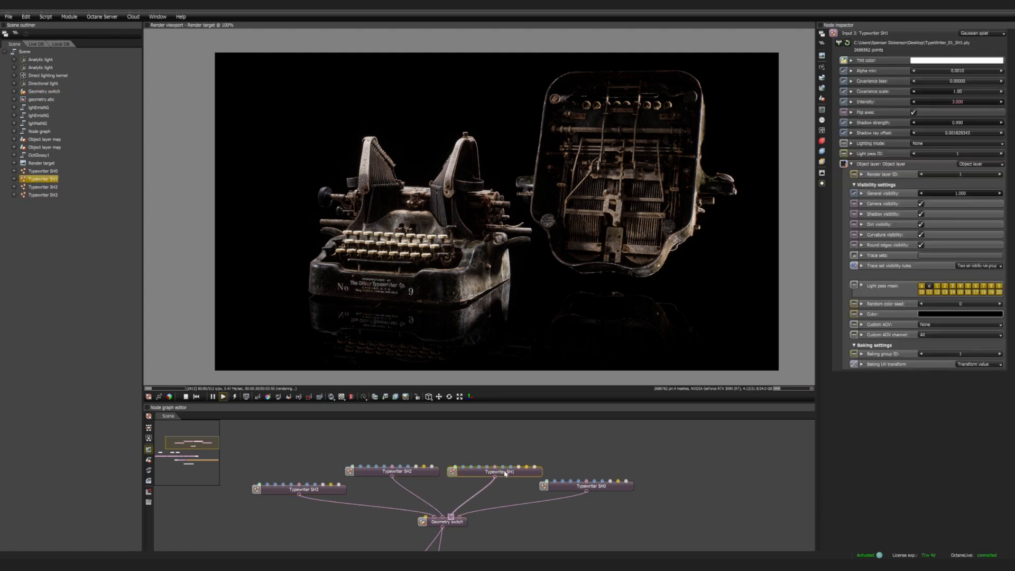
pyautogui.click(441, 521)
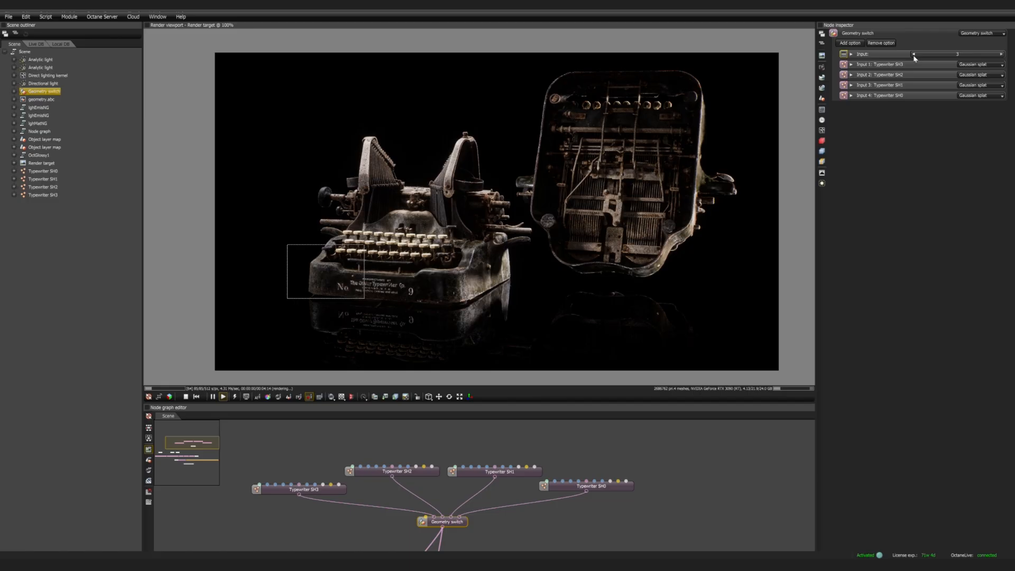
pyautogui.moveTo(963, 54); pyautogui.dragTo(912, 54)
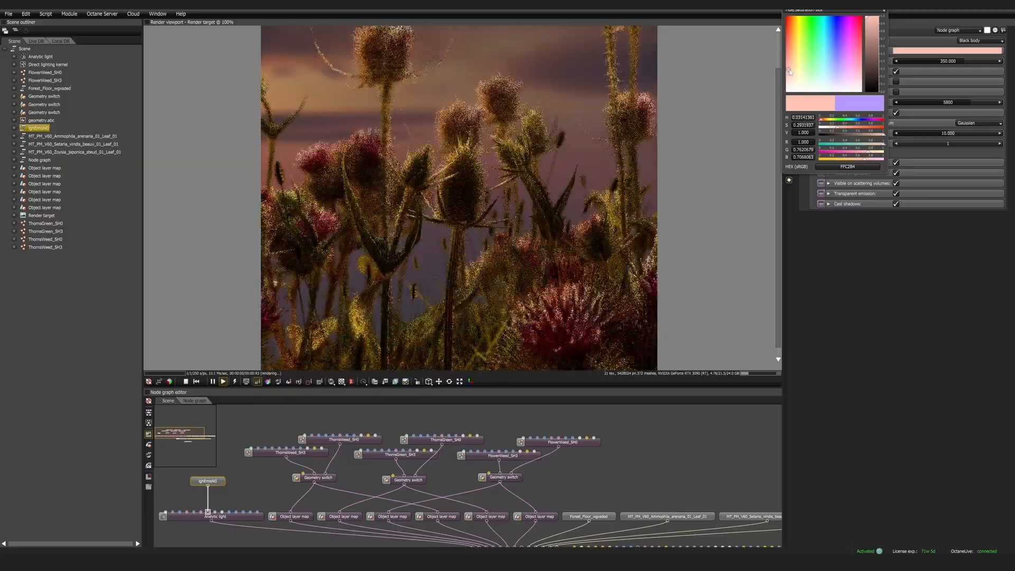
# - Set lightEmit's emission colour to magenta and ThornWeed_SH3's Tint color to blue
pyautogui.click(847, 45)
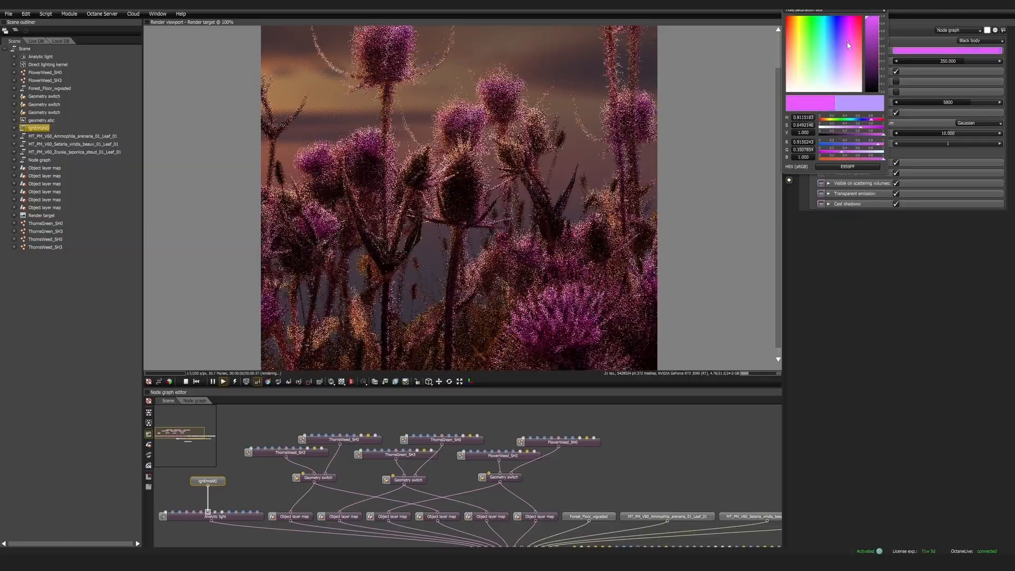
pyautogui.click(837, 53)
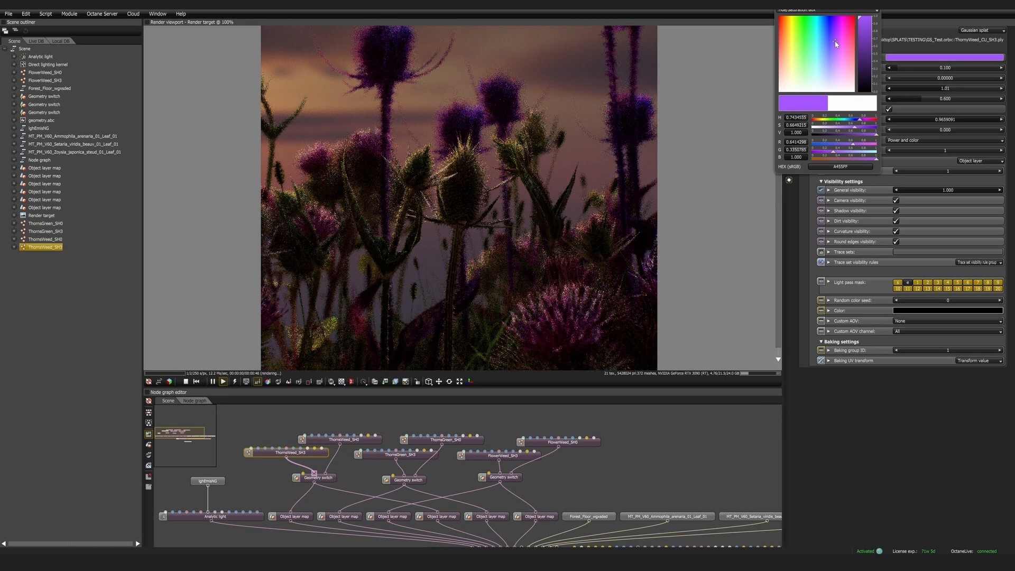
pyautogui.click(831, 43)
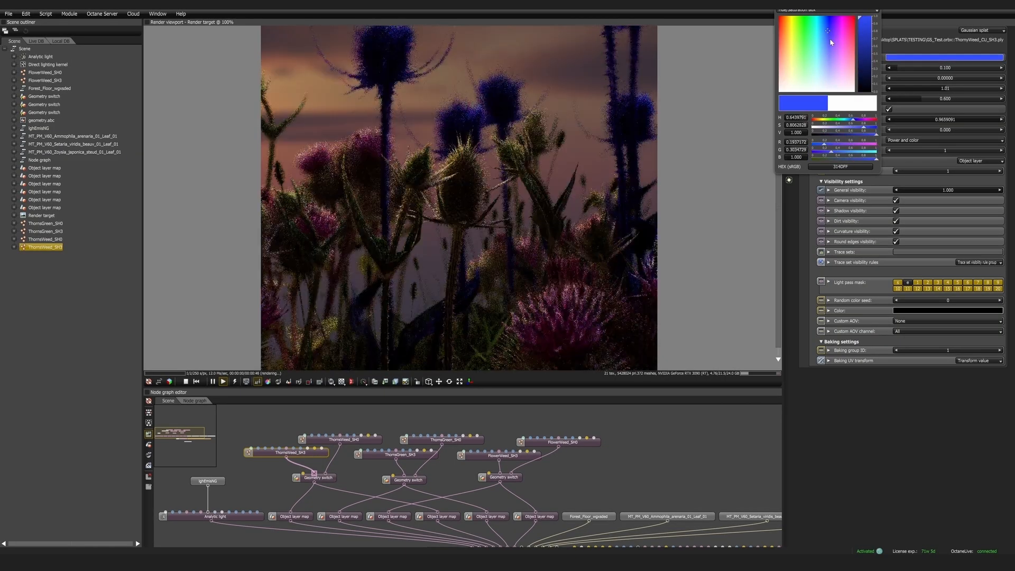